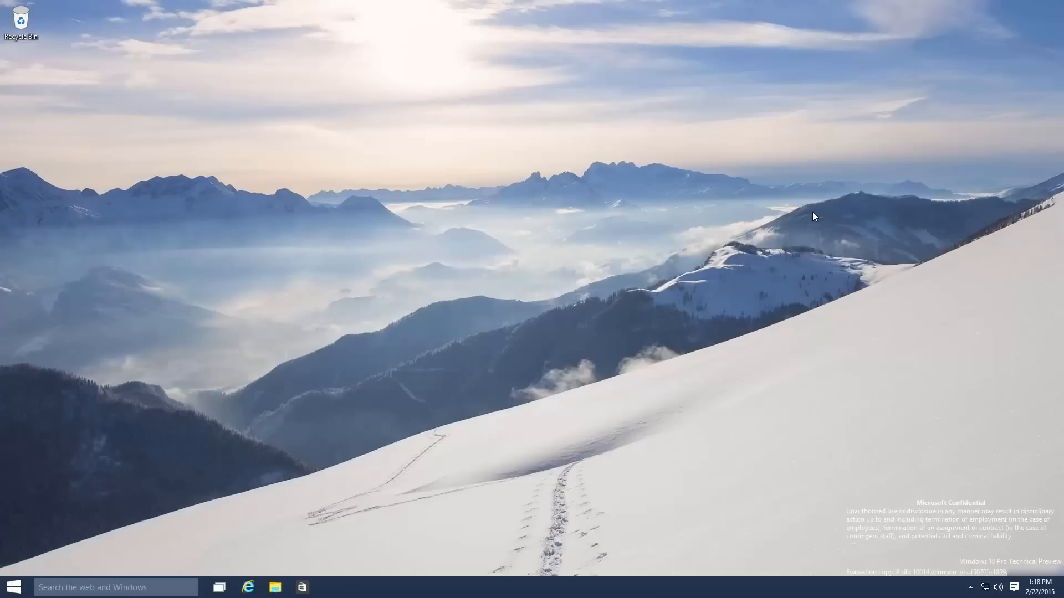
# Step: Launch Project Spartan from the Start menu's All apps list under P
pyautogui.click(12, 588)
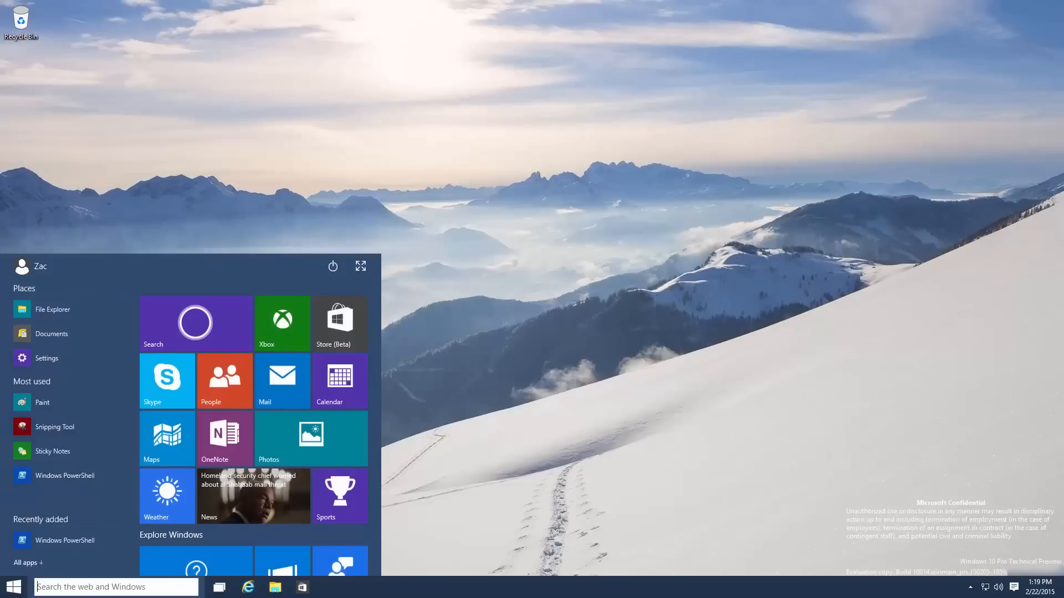
pyautogui.click(27, 563)
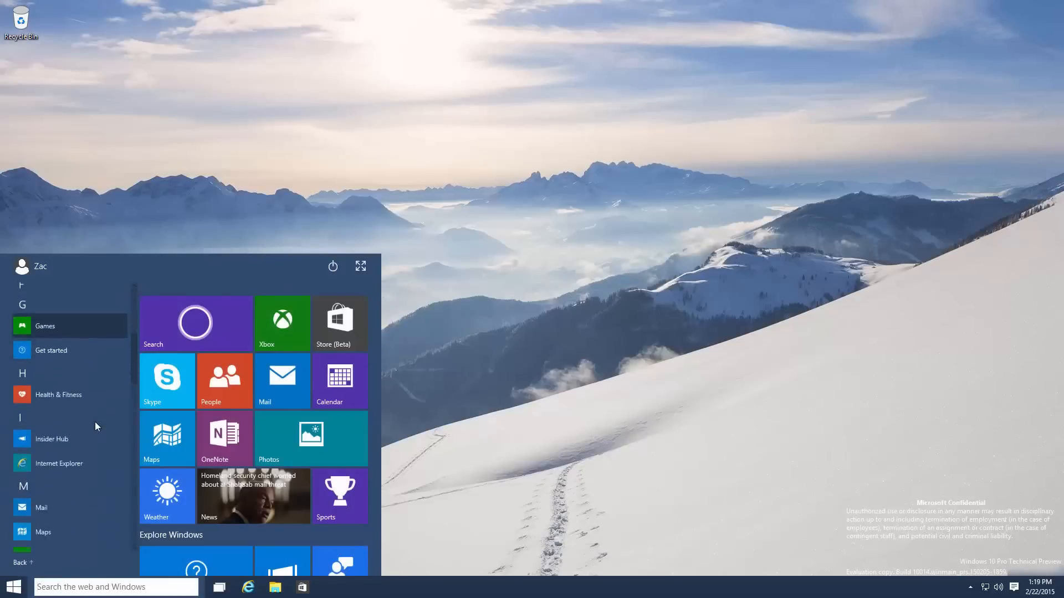
pyautogui.scroll(-3)
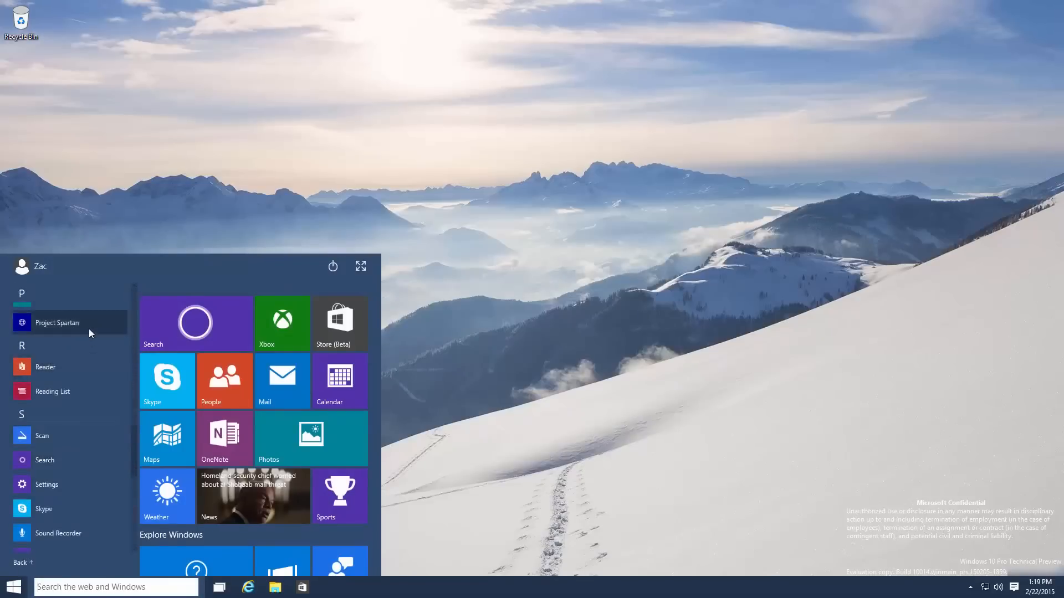
pyautogui.click(57, 323)
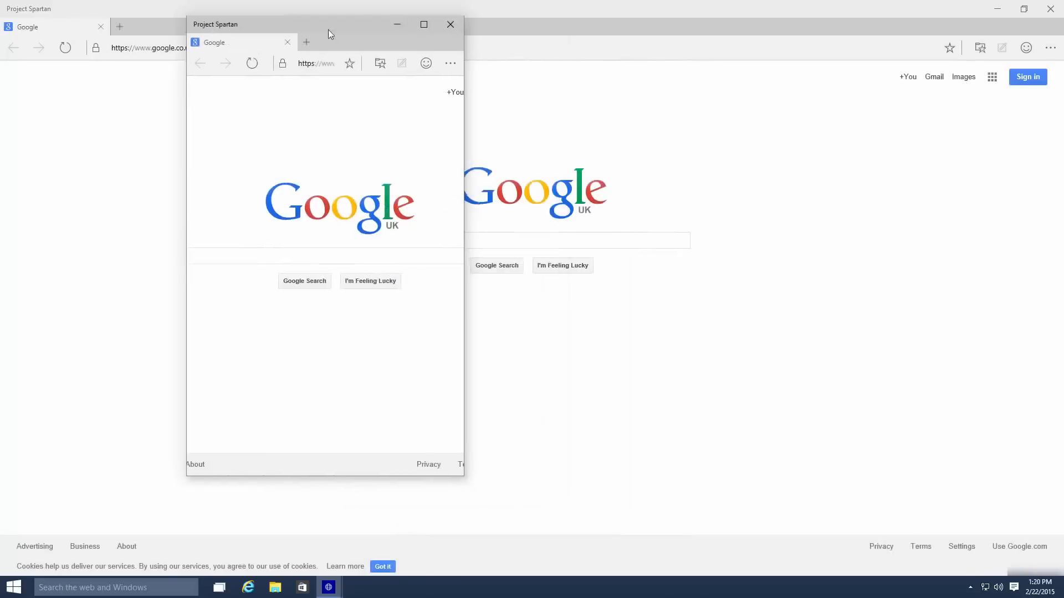
# Step: Maximize the Project Spartan window so the Google UK homepage fills the screen
pyautogui.click(449, 24)
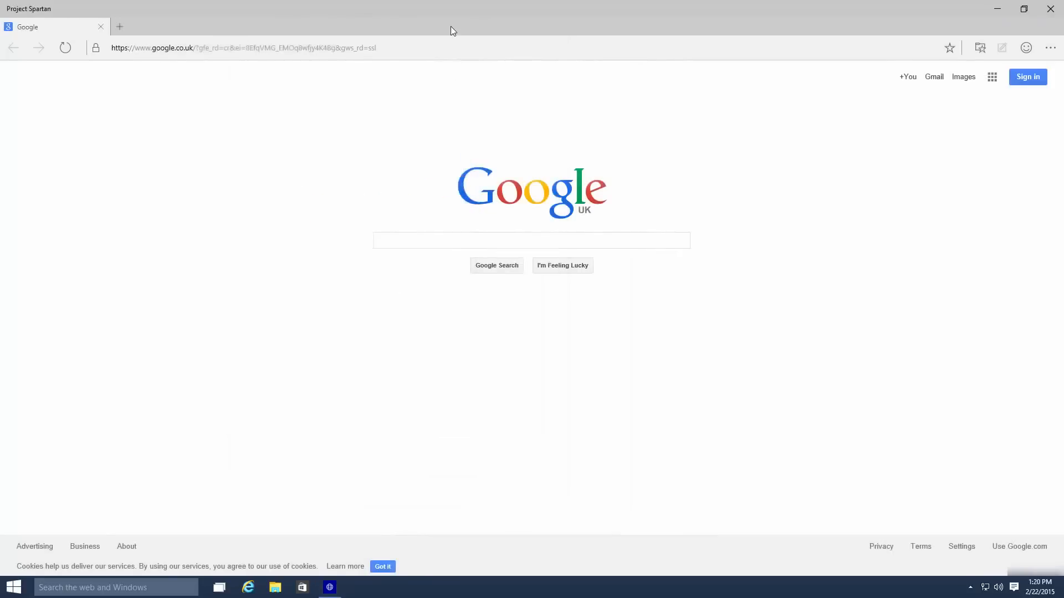
pyautogui.moveTo(1004, 74)
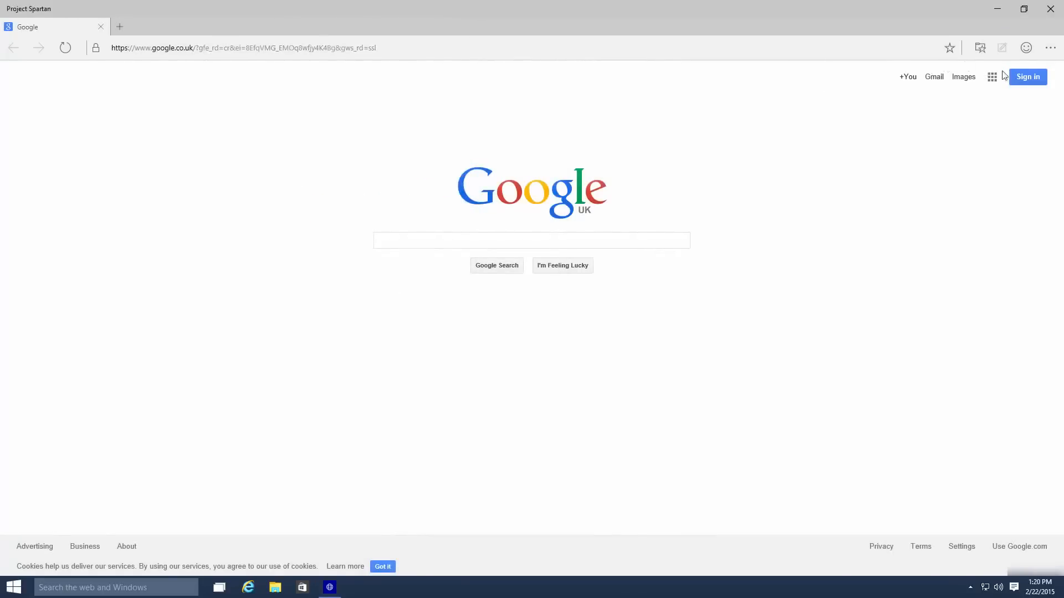
# Step: Preview the favorite folder choices for the Google page, then show the Hub's reading list with the saved WinBeta article
pyautogui.click(950, 47)
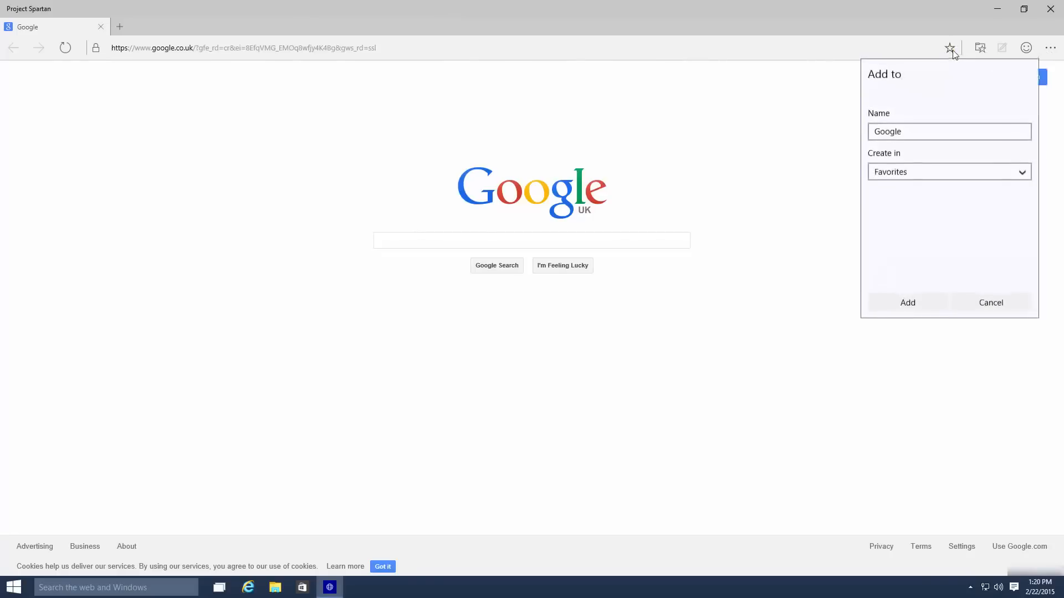
pyautogui.click(949, 172)
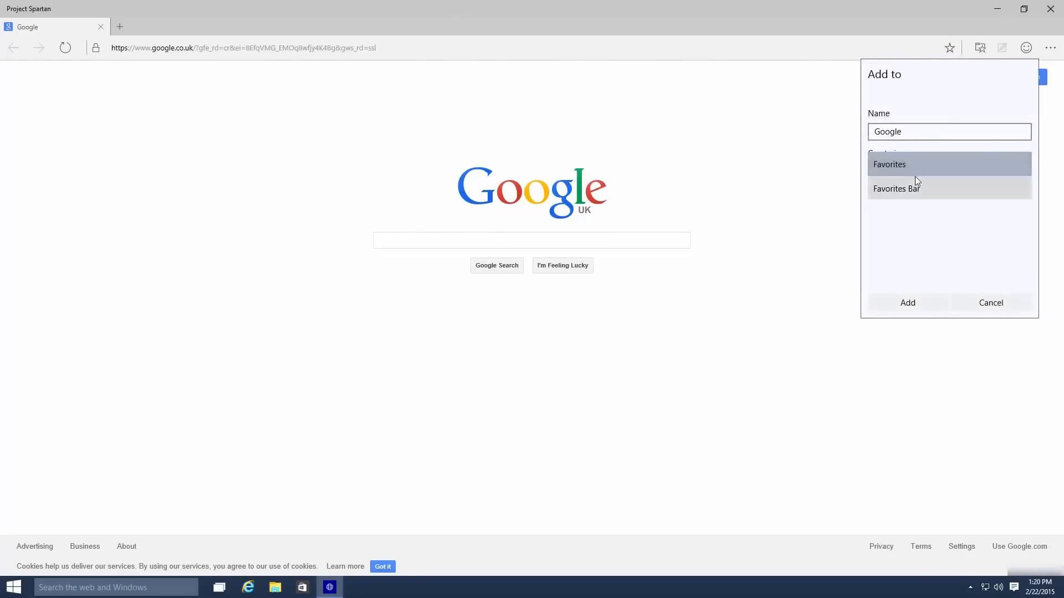
pyautogui.moveTo(942, 207)
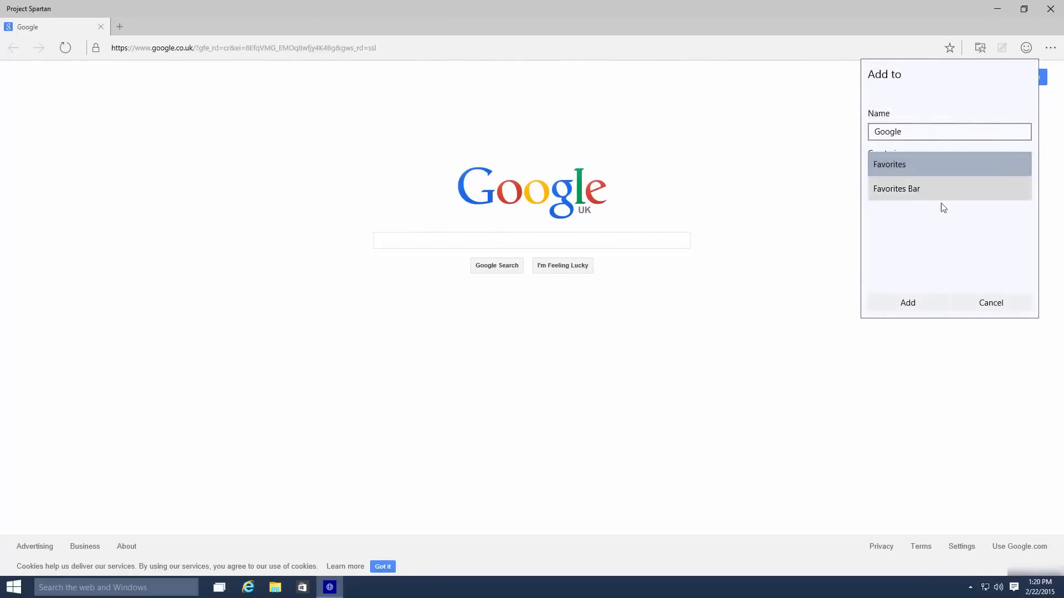
pyautogui.click(979, 48)
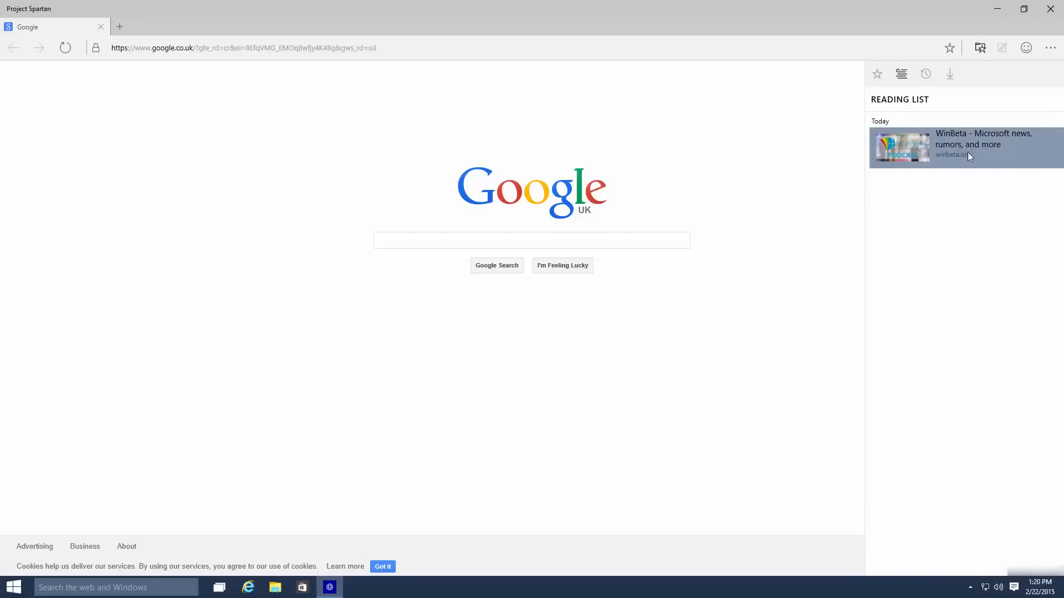
# Step: Dismiss the reading list pane, leaving only the Google homepage
pyautogui.click(876, 74)
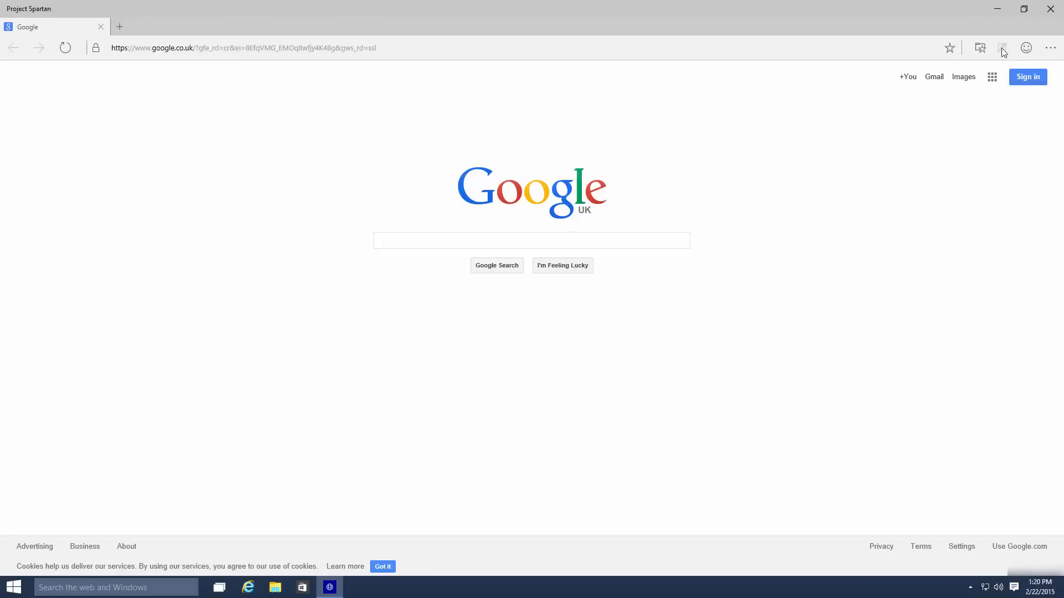
pyautogui.click(1026, 47)
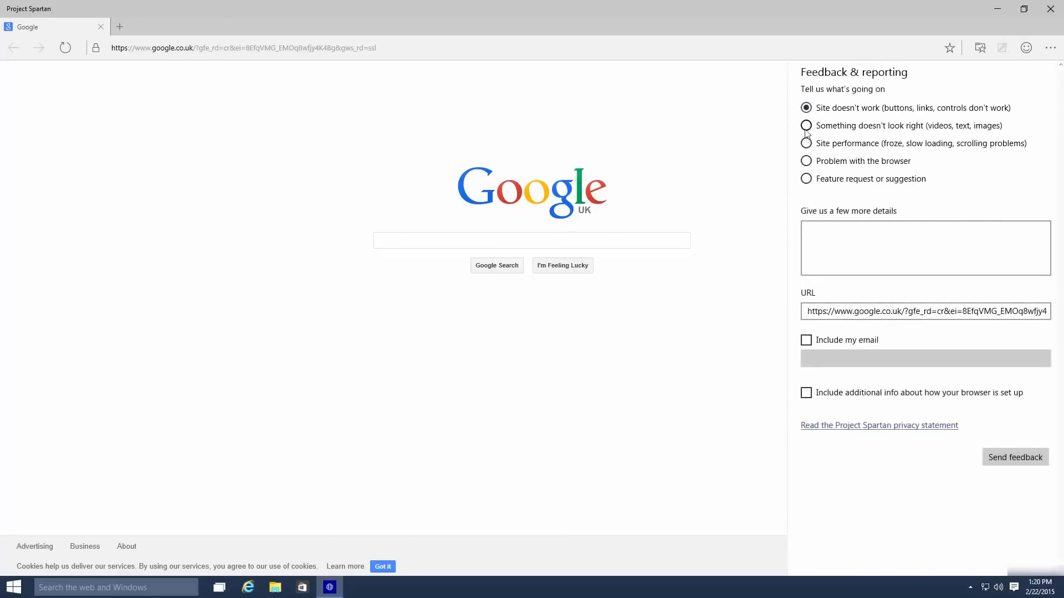
pyautogui.moveTo(770, 174)
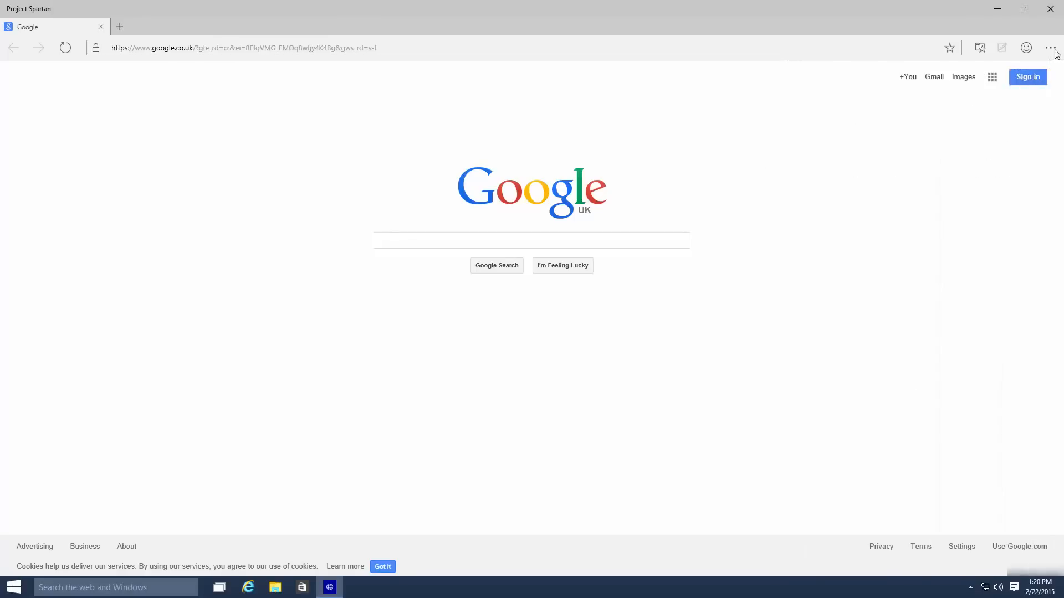
pyautogui.click(1051, 48)
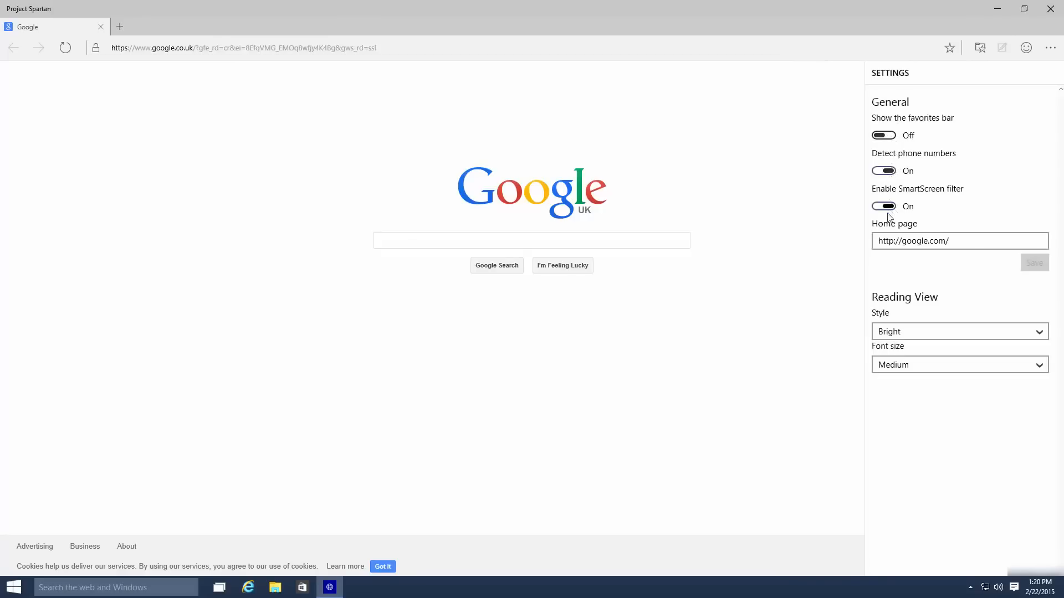
pyautogui.moveTo(892, 289)
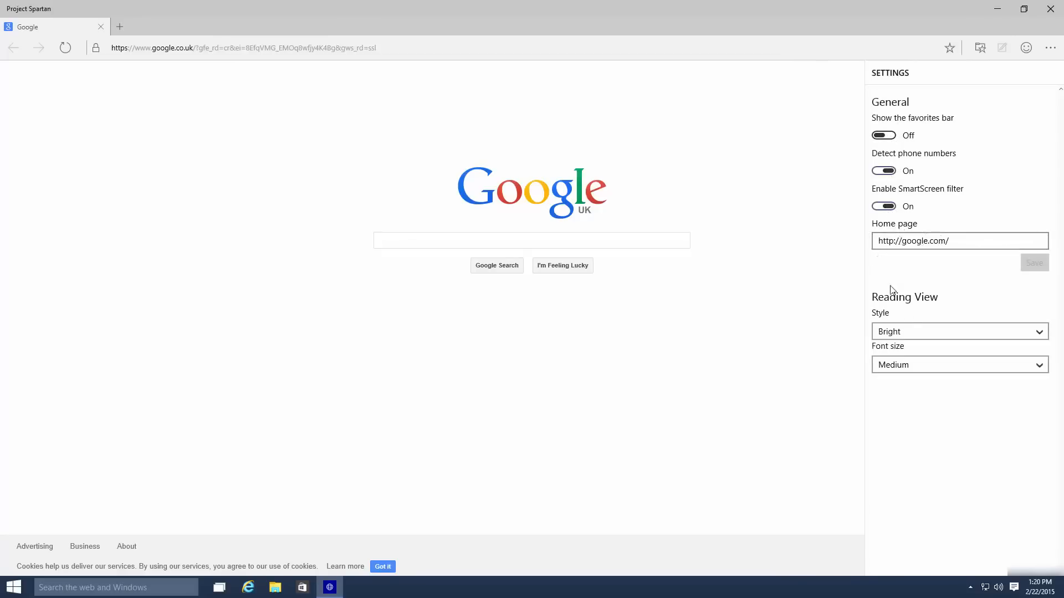
pyautogui.moveTo(796, 310)
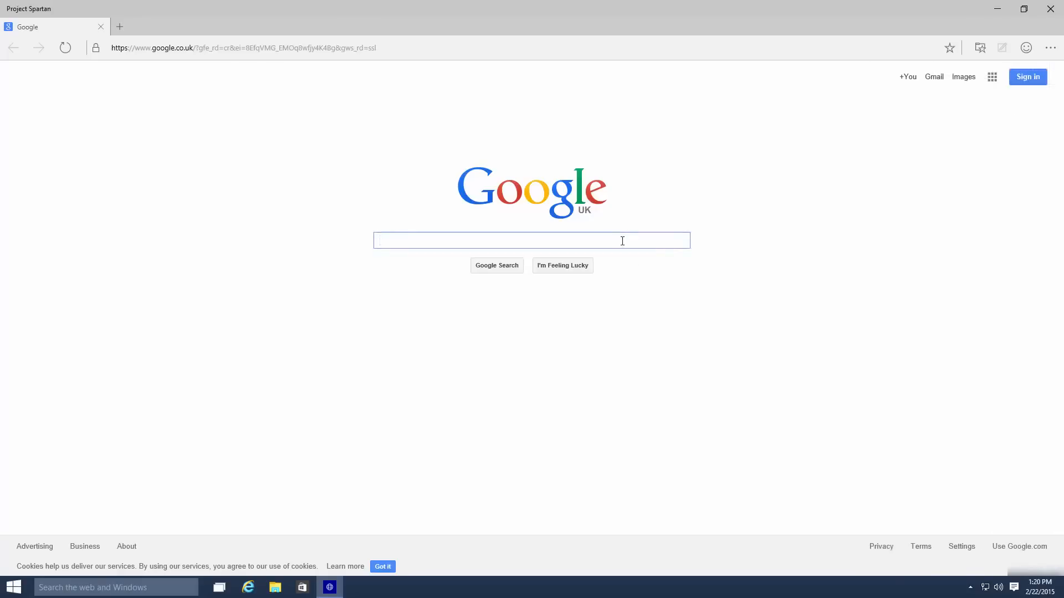
pyautogui.moveTo(827, 318)
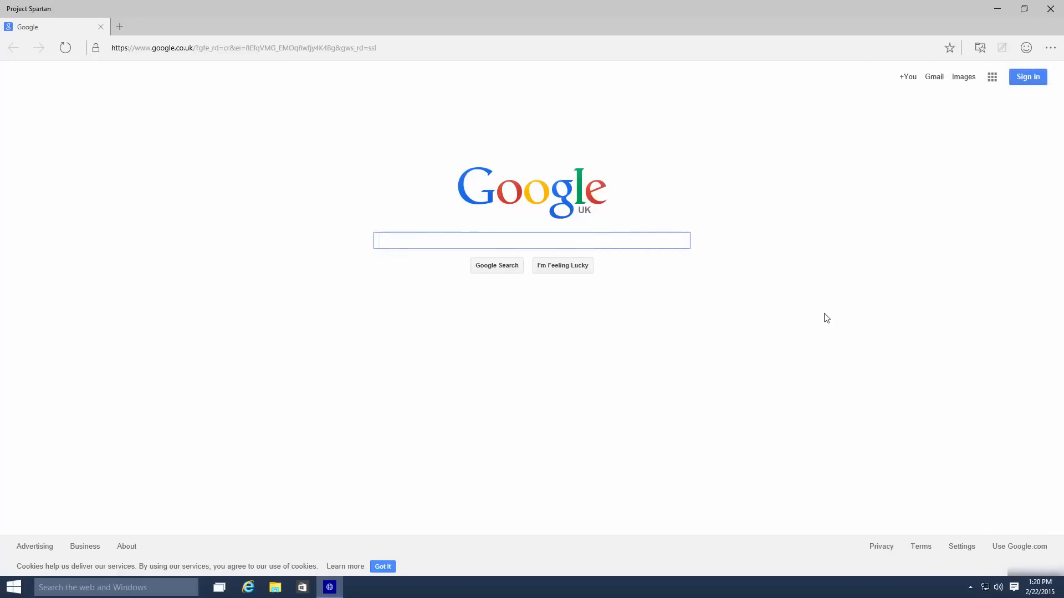
pyautogui.rightClick(808, 304)
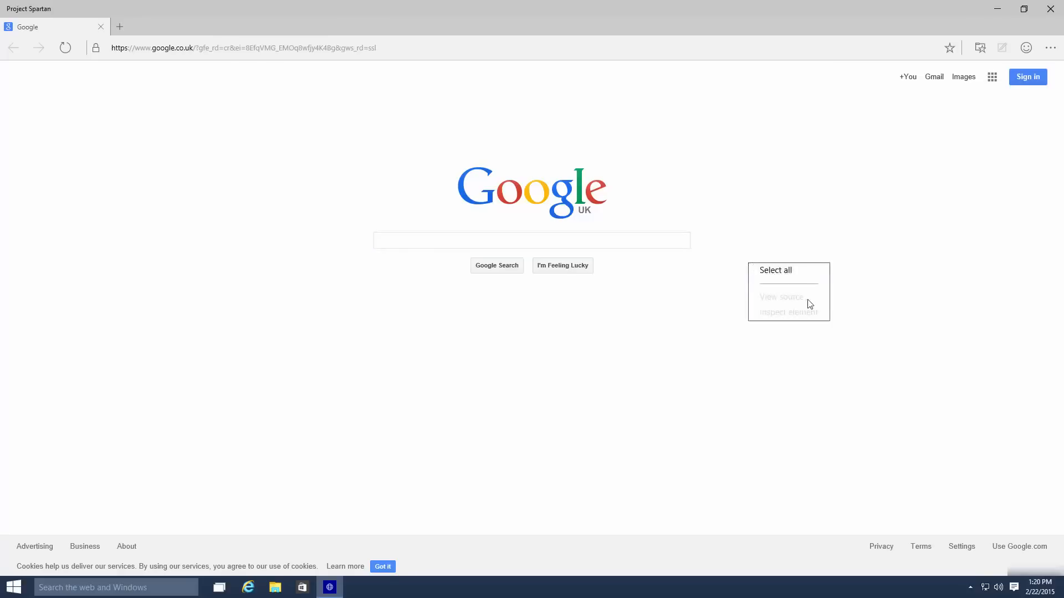
pyautogui.moveTo(777, 300)
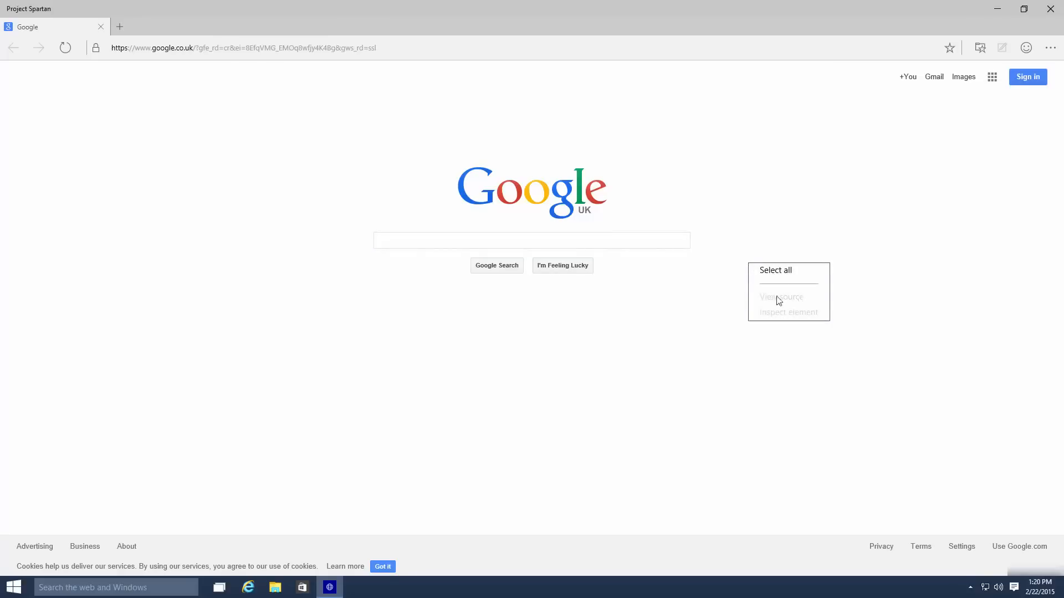
pyautogui.click(530, 239)
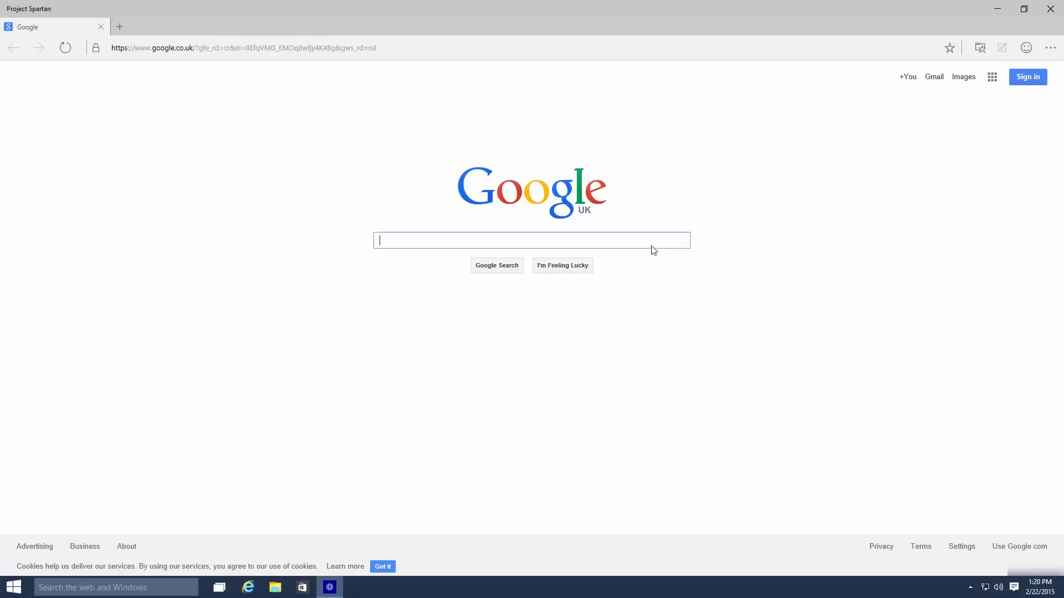
# Step: Search Google for 'winbeta' and view the WinBeta result link's context menu without choosing anything
pyautogui.write('winbeta')
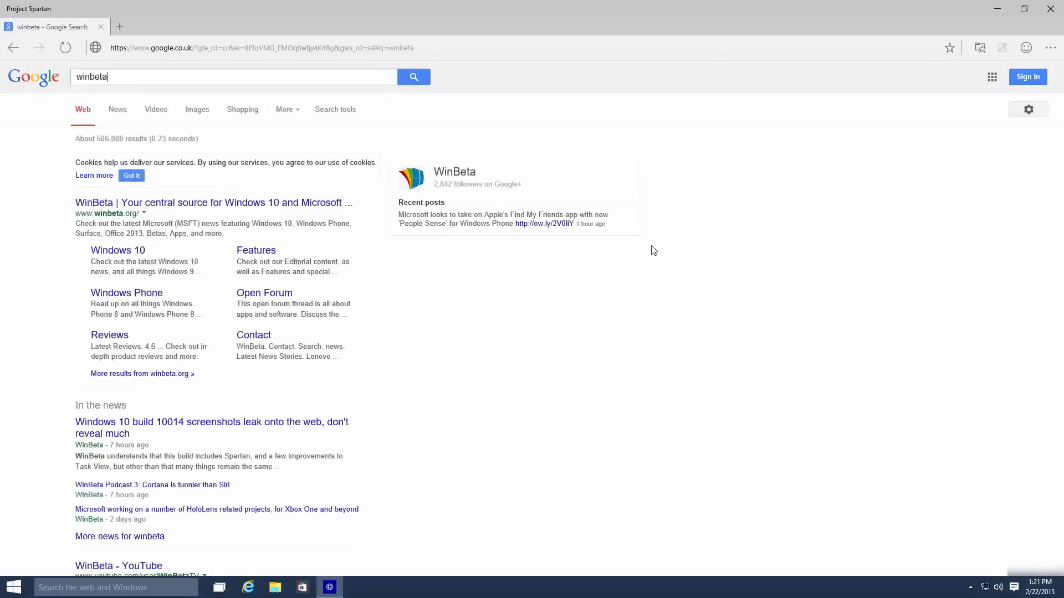
pyautogui.rightClick(189, 204)
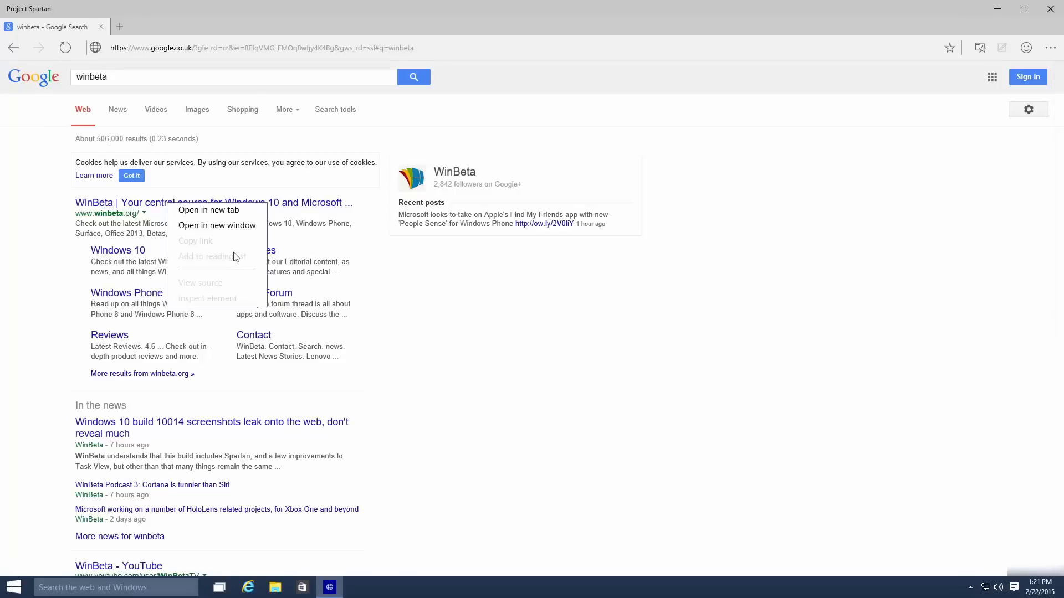
pyautogui.click(585, 400)
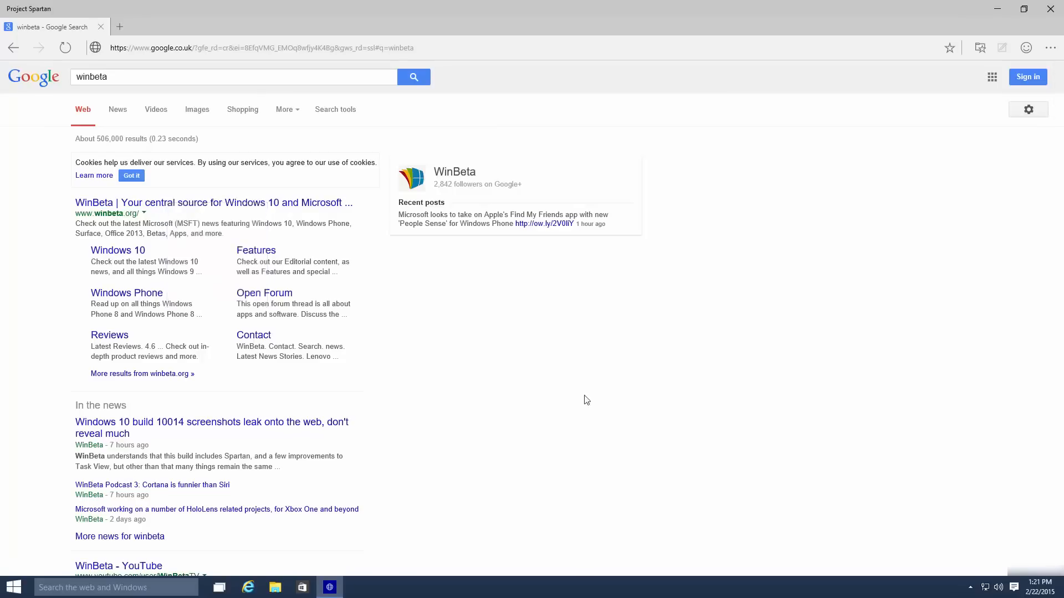
pyautogui.moveTo(582, 394)
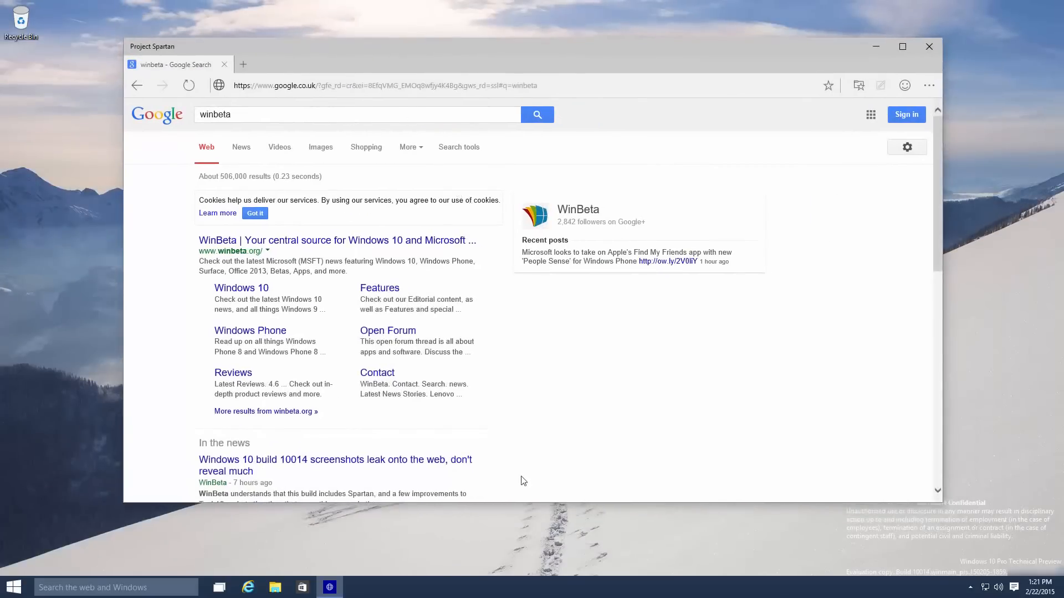
pyautogui.moveTo(841, 192)
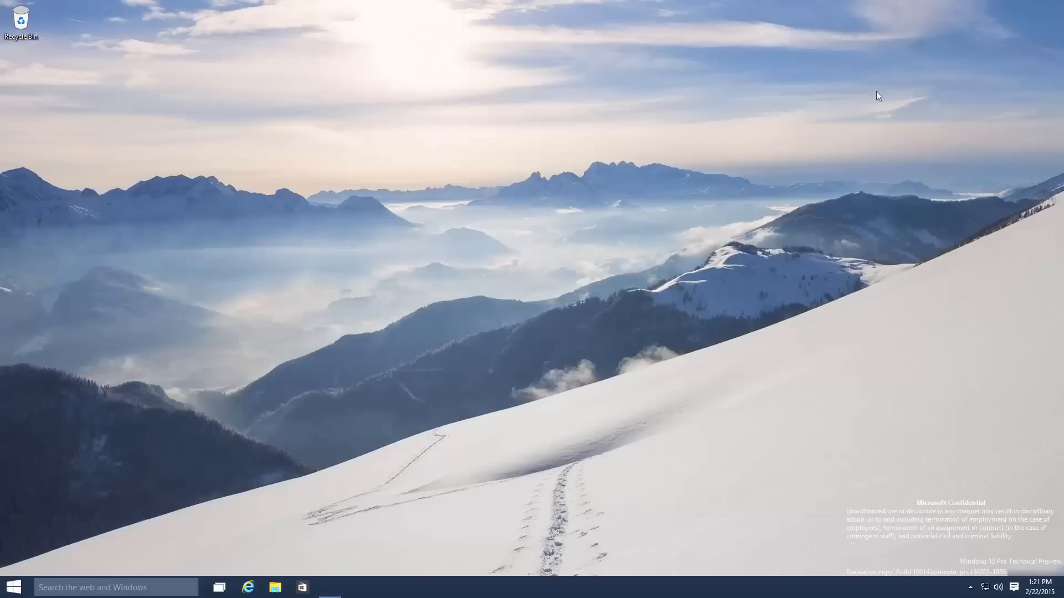
pyautogui.moveTo(974, 136)
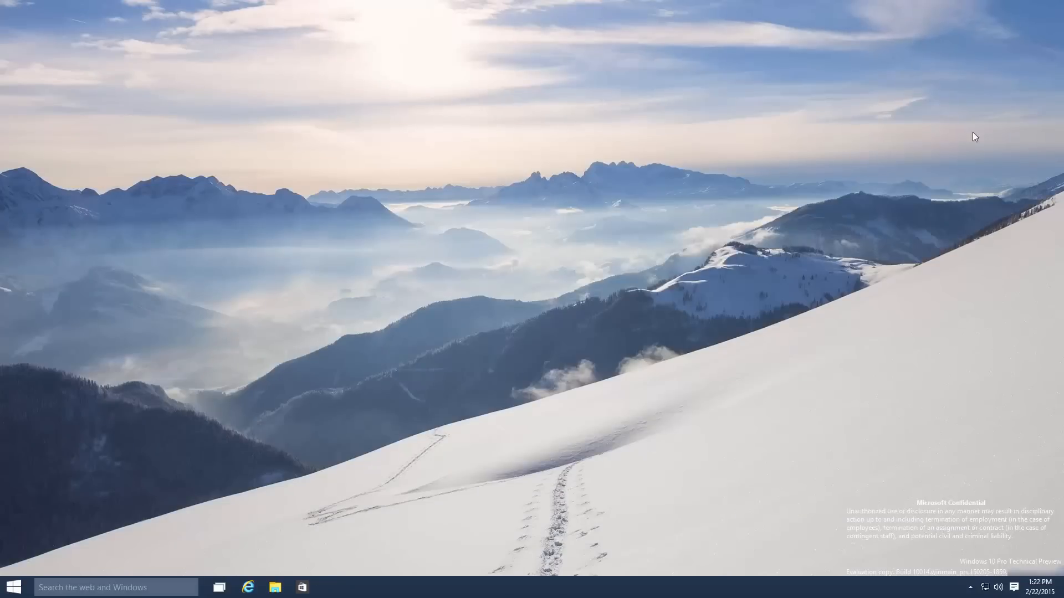